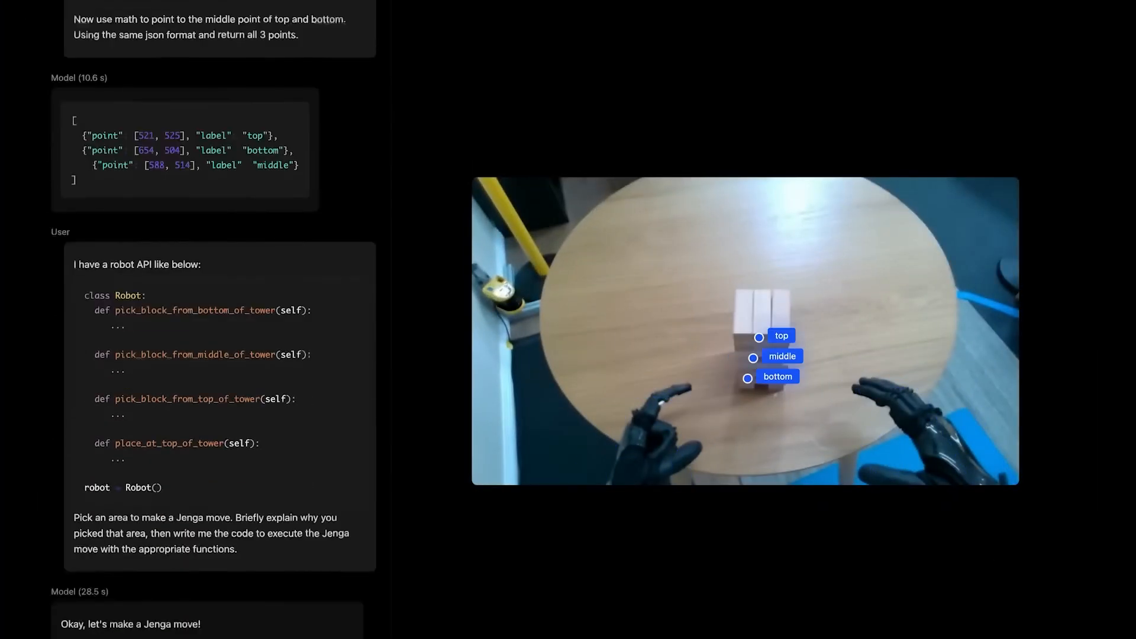
{"action": "scroll", "scroll_direction": "down", "scroll_amount": 3}
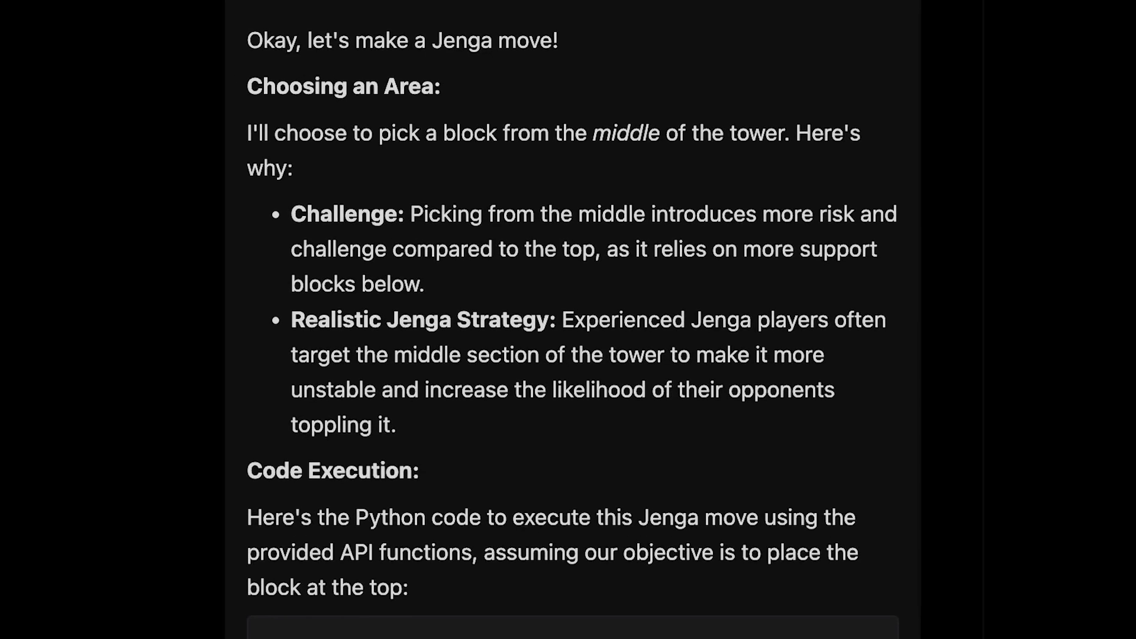